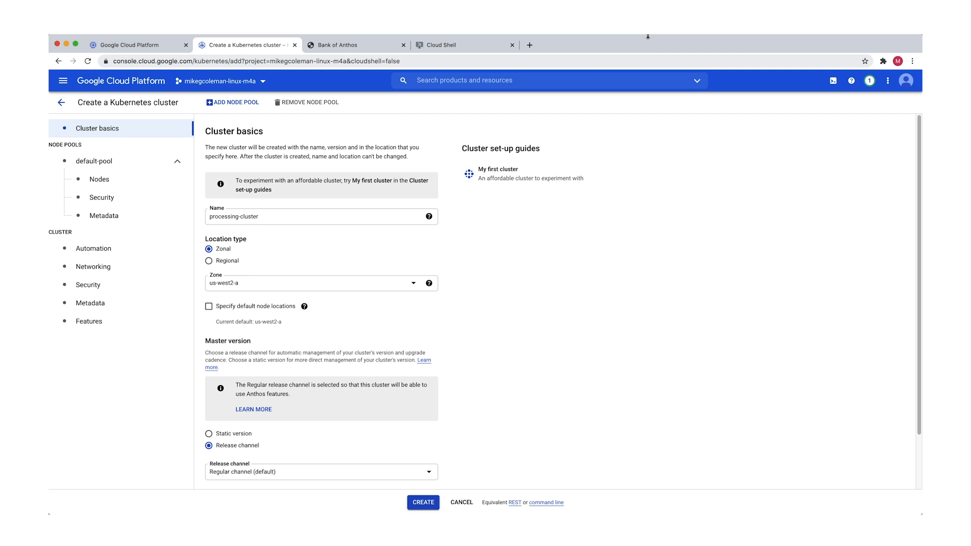
pyautogui.moveTo(251, 310)
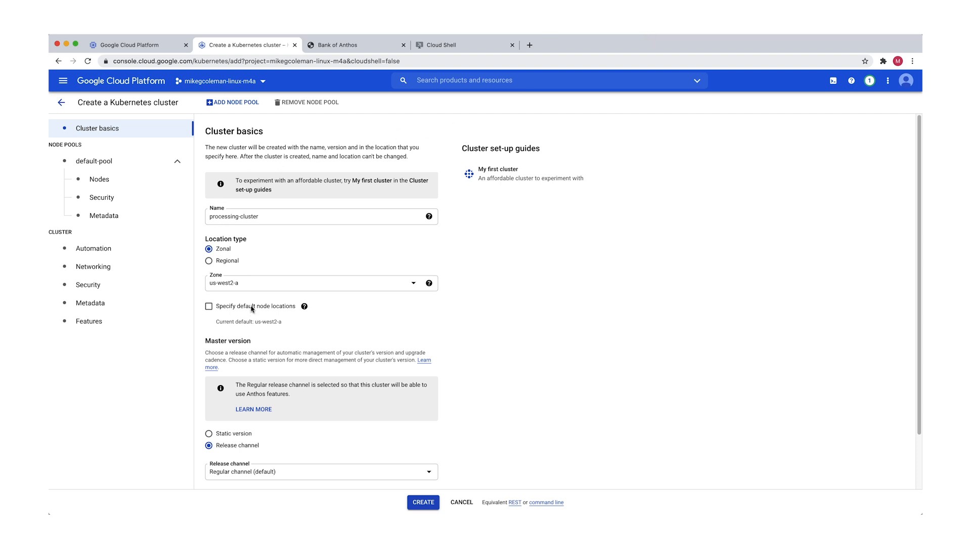
pyautogui.moveTo(258, 283)
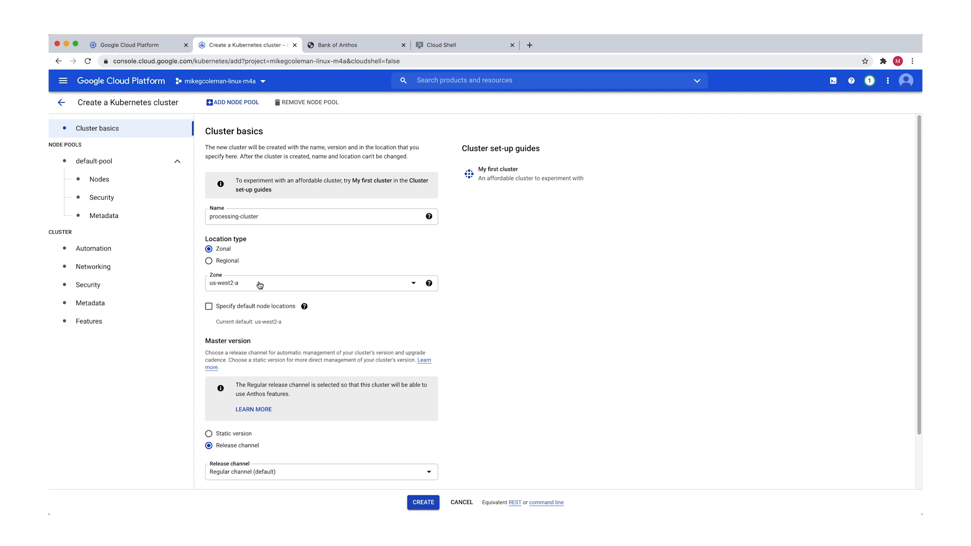
pyautogui.moveTo(106, 168)
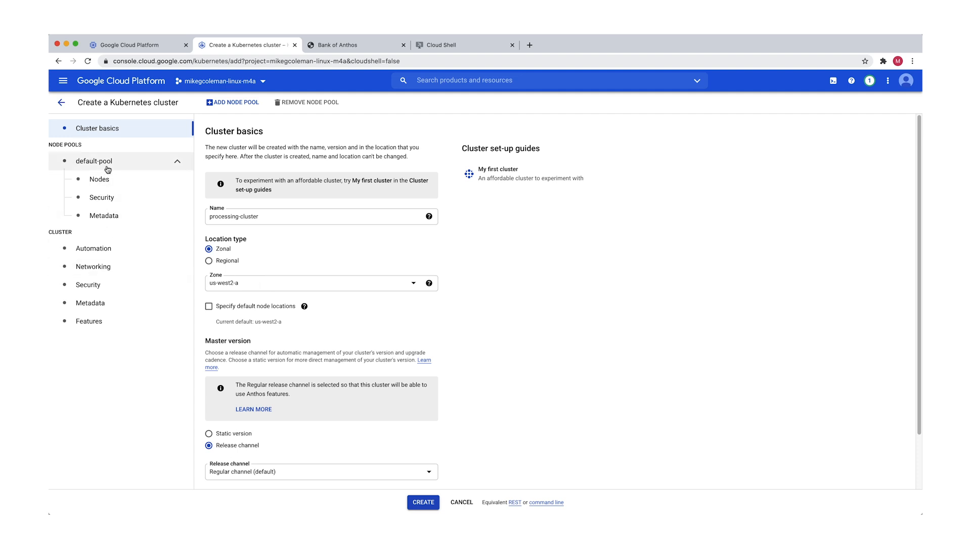
# - Check default-pool's Ubuntu n1-standard-4 node settings and create processing-cluster
pyautogui.click(93, 161)
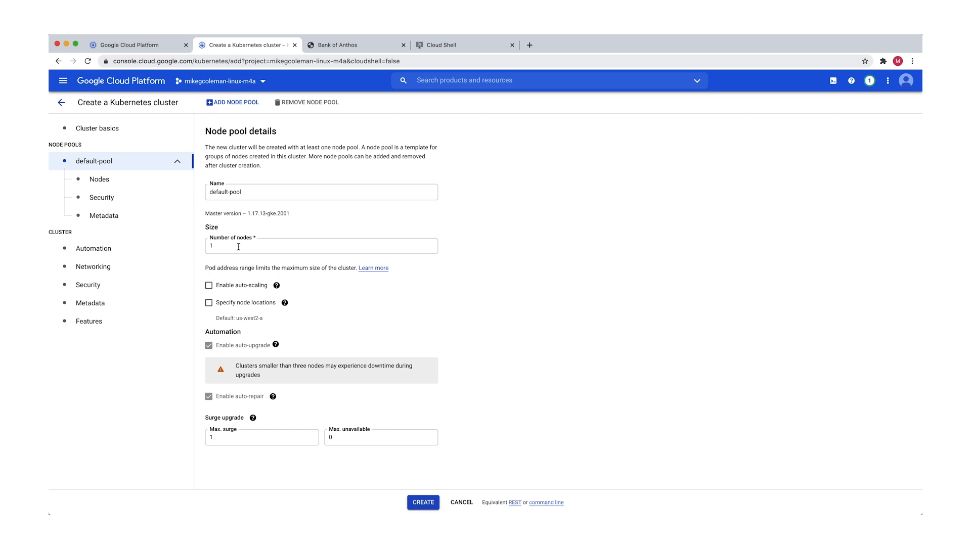
pyautogui.click(99, 180)
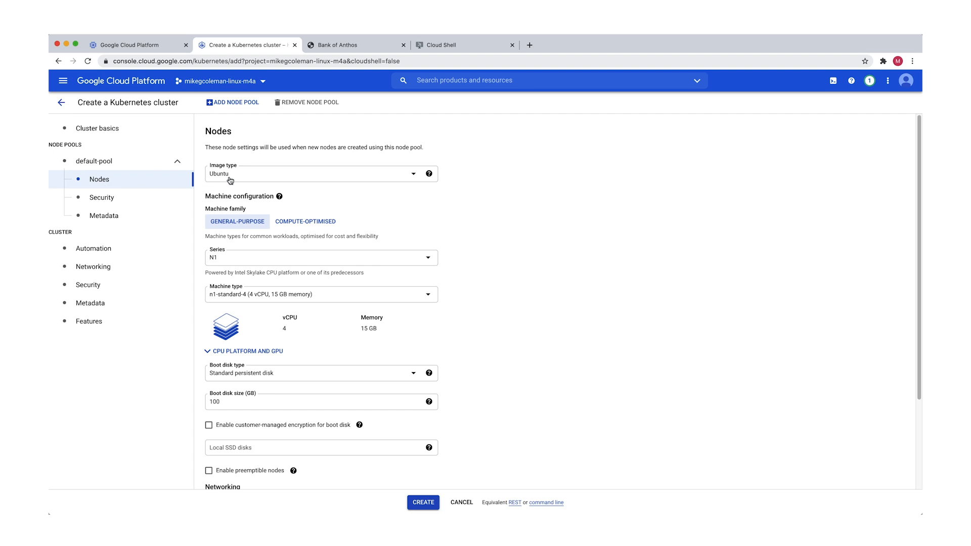
pyautogui.moveTo(265, 300)
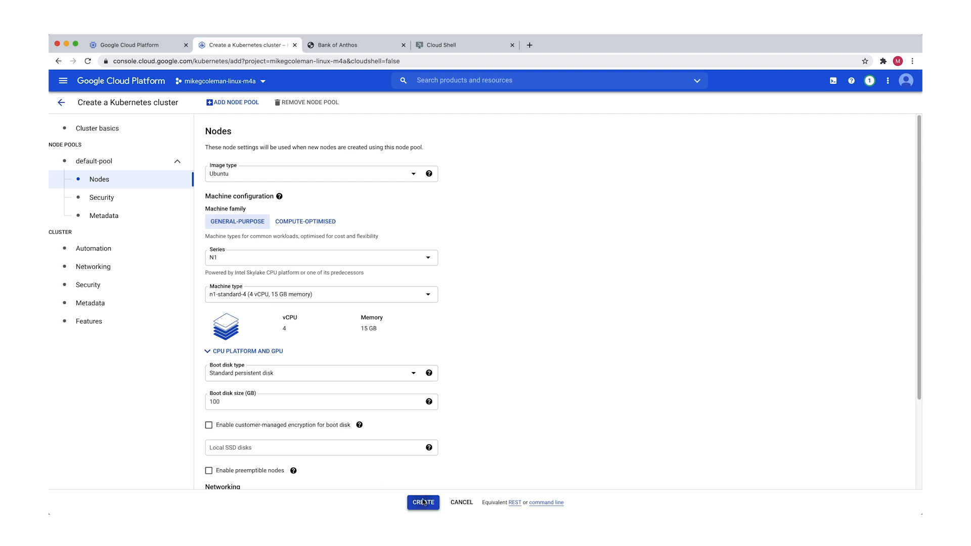
pyautogui.click(423, 502)
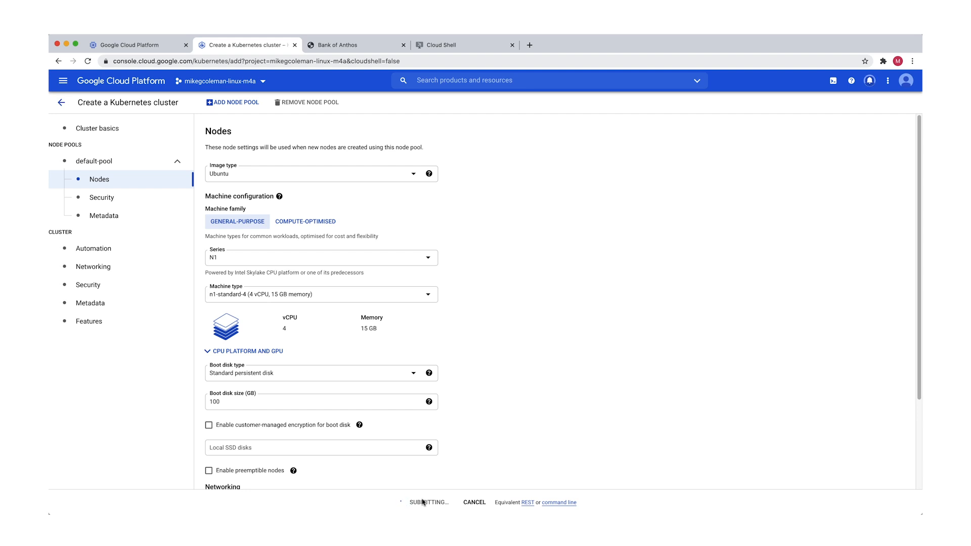
# - Navigate from the main menu to Anthos' Migrate to containers page
pyautogui.click(425, 503)
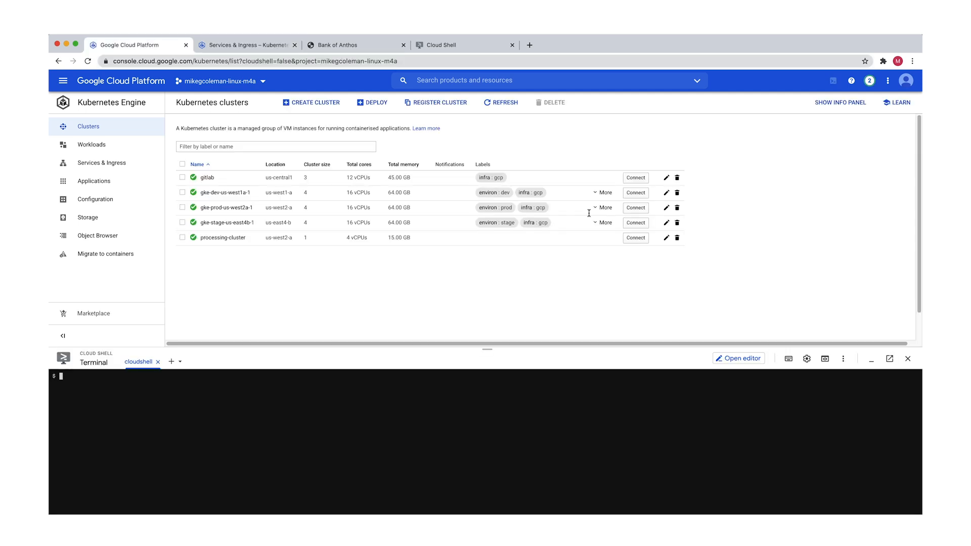
pyautogui.moveTo(532, 209)
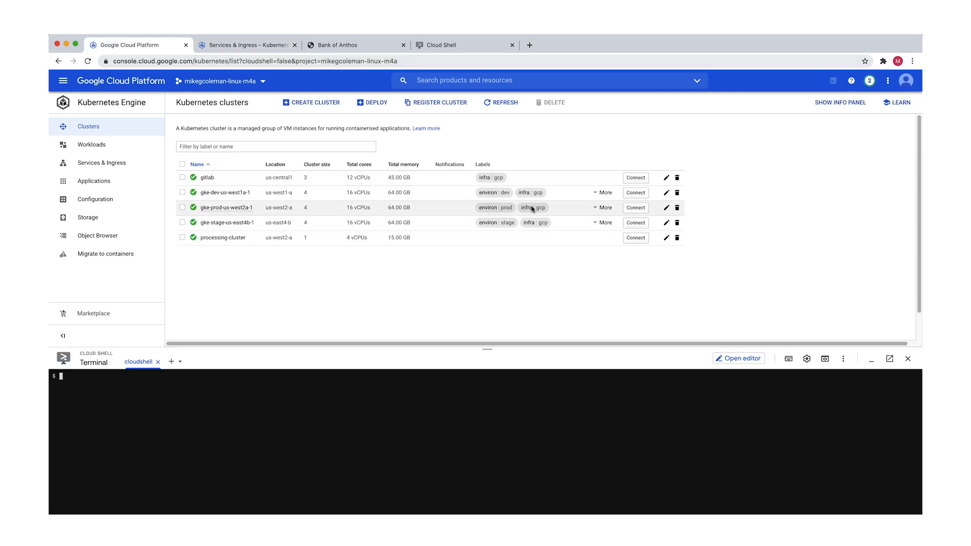
pyautogui.moveTo(224, 239)
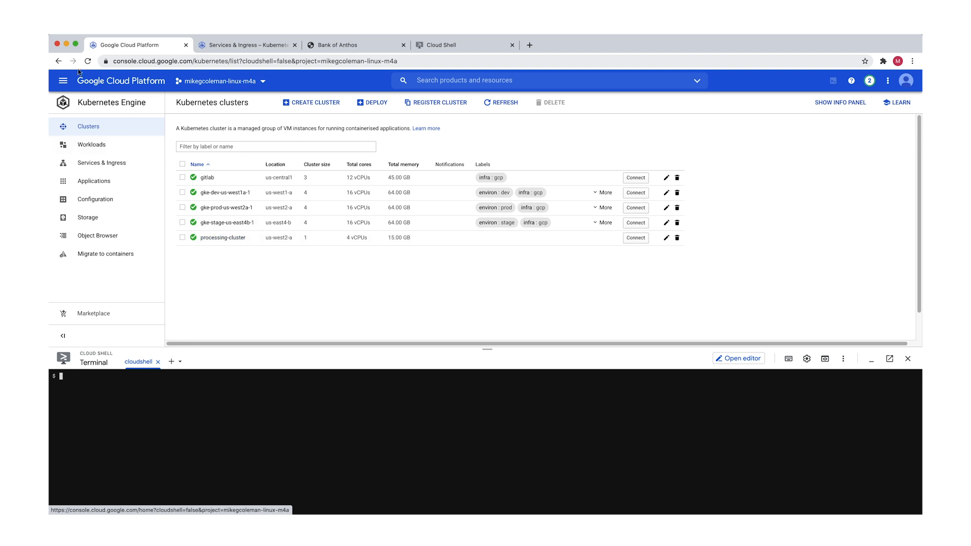
pyautogui.click(62, 81)
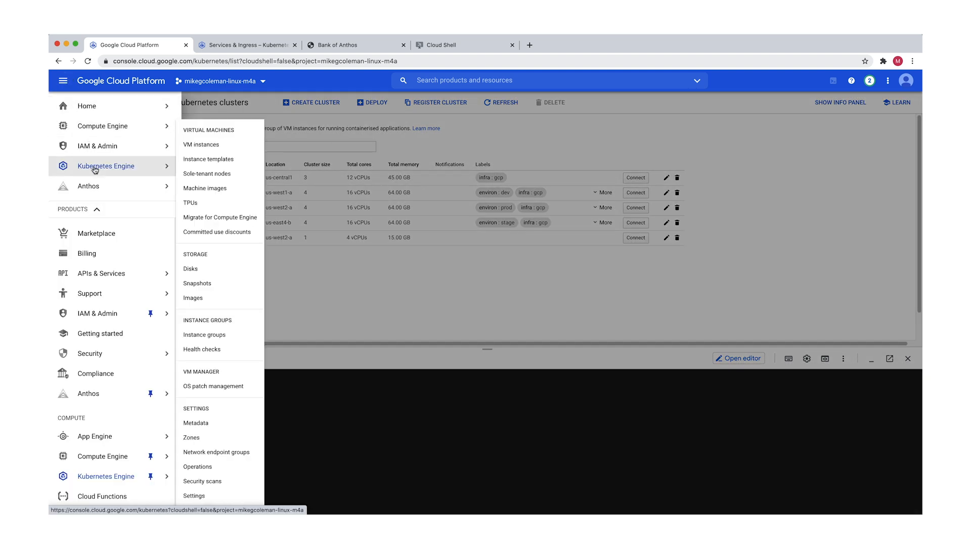
pyautogui.click(105, 166)
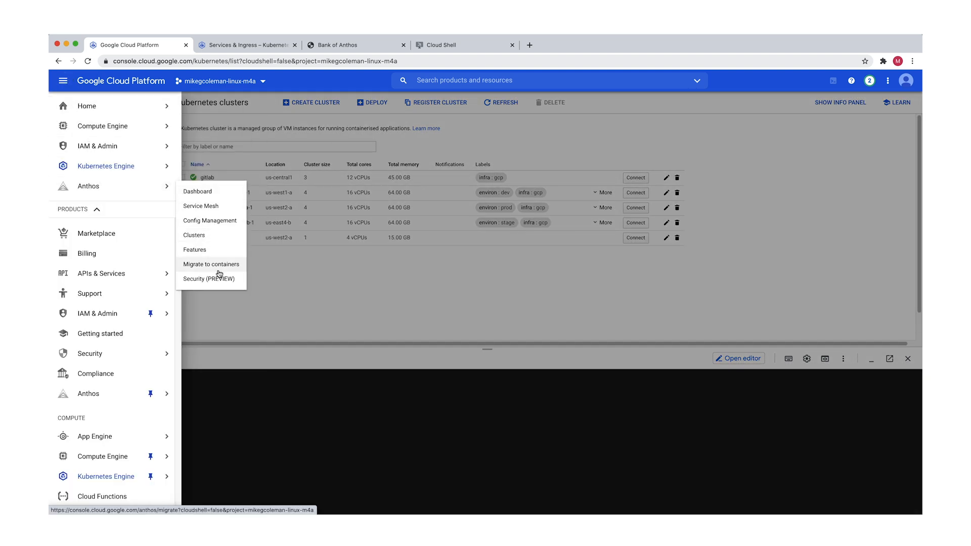
pyautogui.click(210, 264)
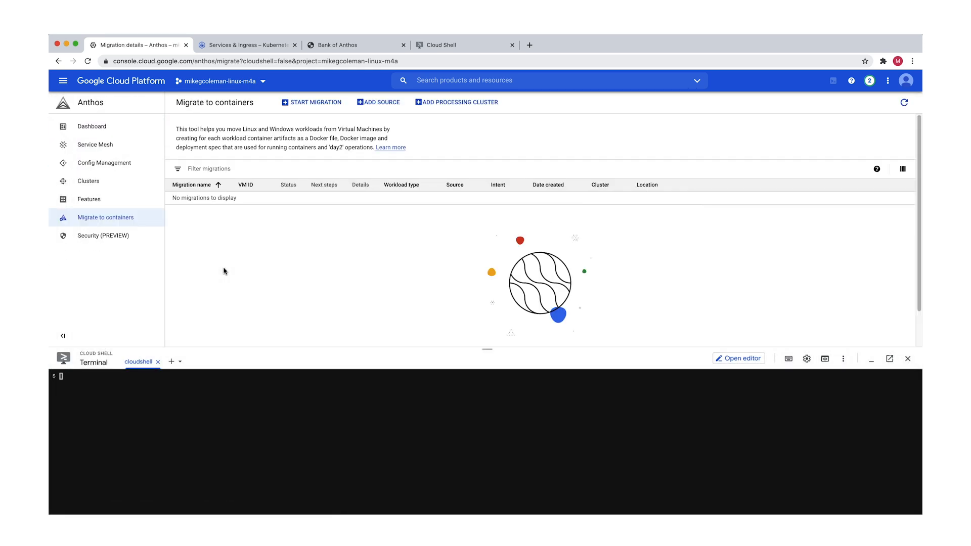
pyautogui.moveTo(274, 199)
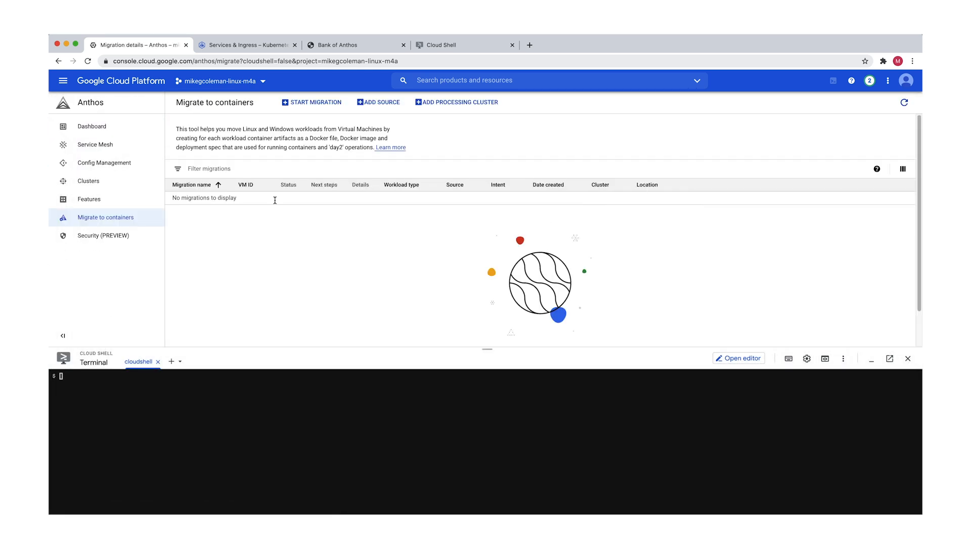
# - Add a processing cluster for Linux workloads using processing-cluster and proceed to Configuration
pyautogui.click(460, 102)
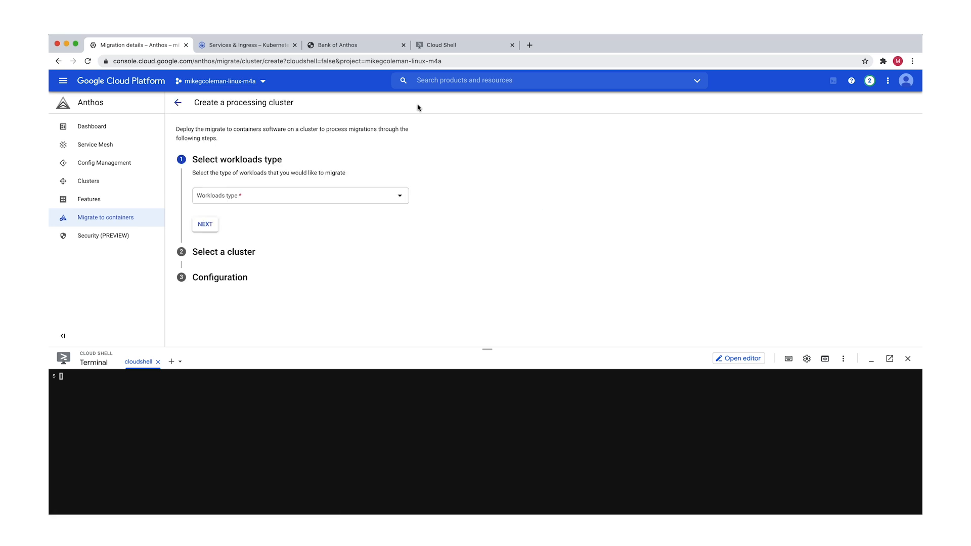
pyautogui.click(300, 197)
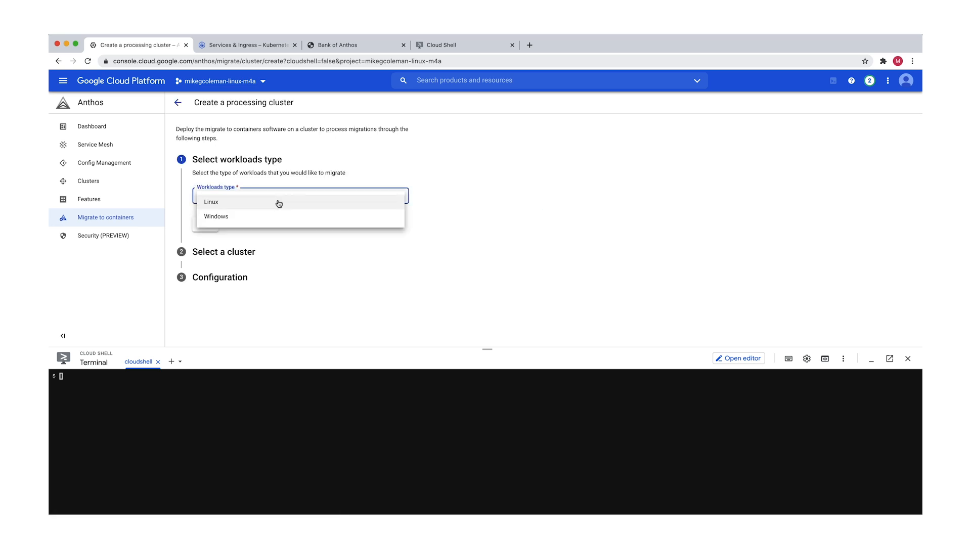
pyautogui.click(210, 201)
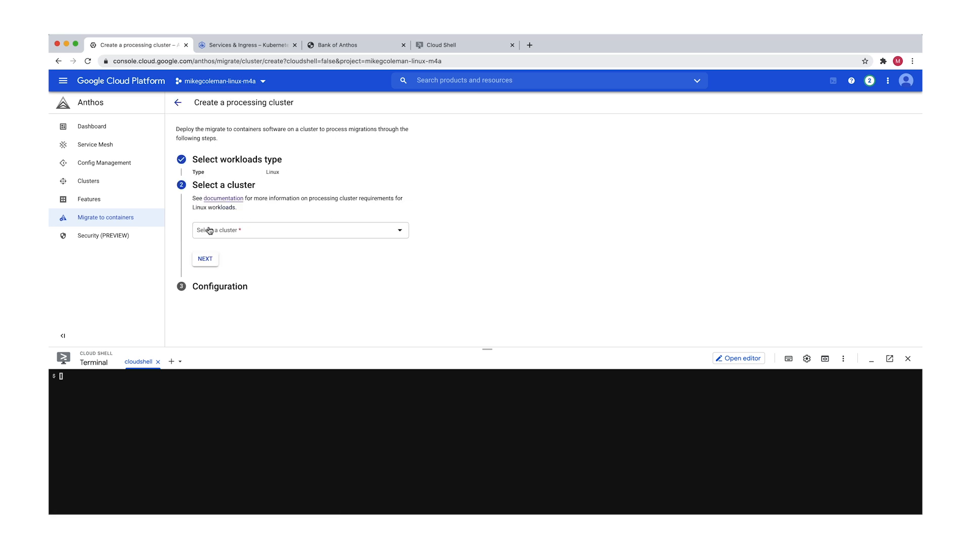
pyautogui.click(301, 231)
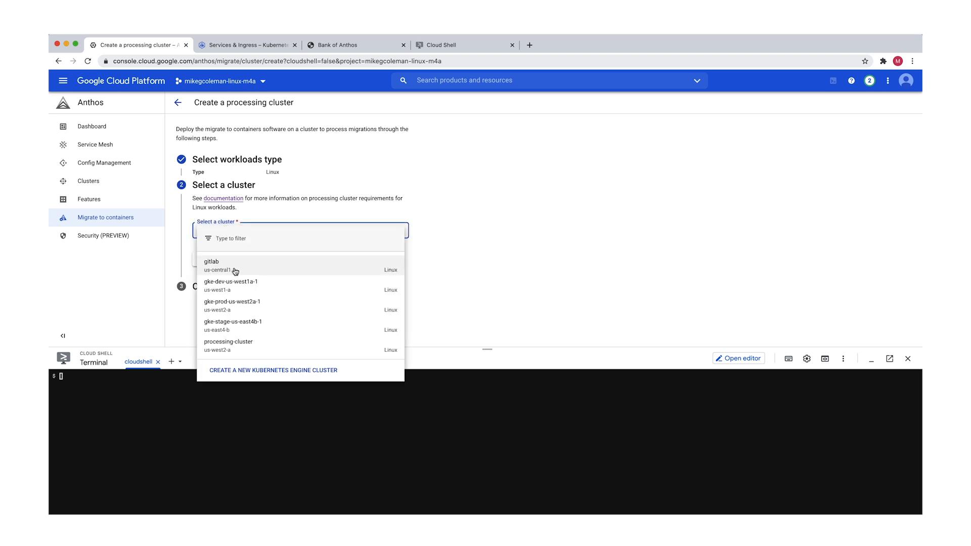
pyautogui.click(228, 345)
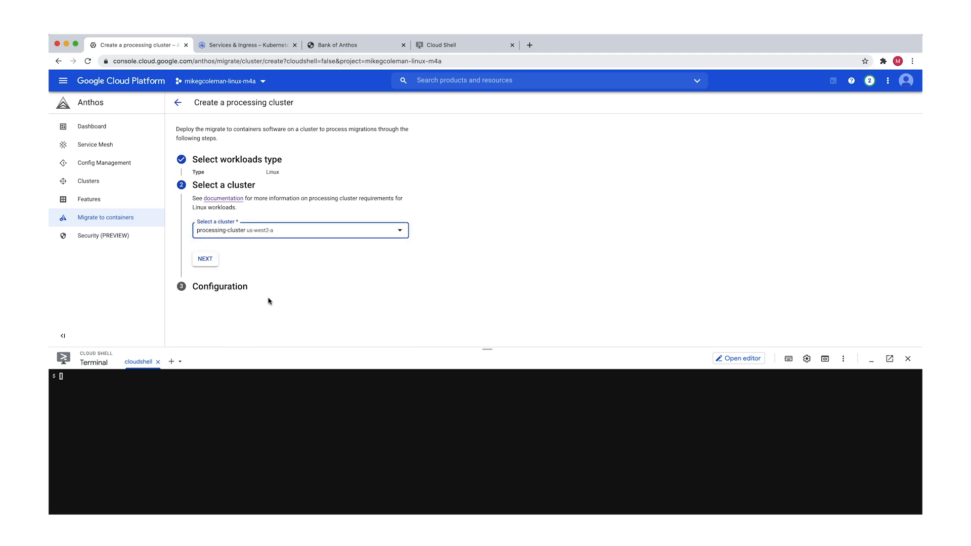
pyautogui.click(204, 259)
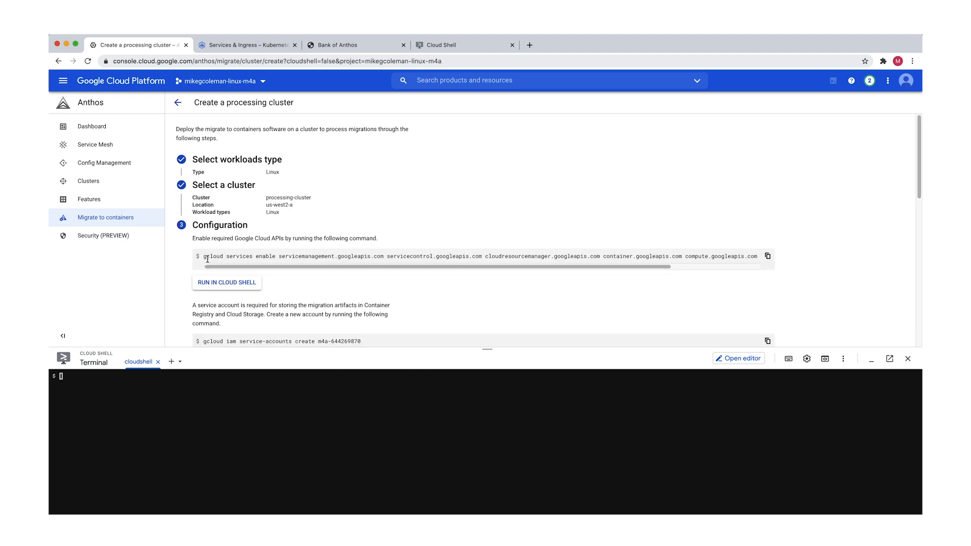
pyautogui.moveTo(313, 292)
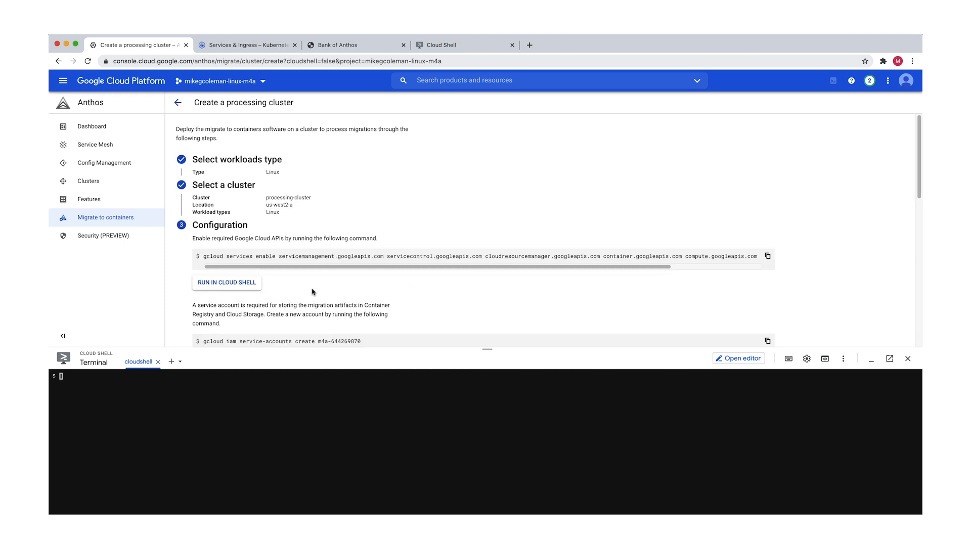
pyautogui.moveTo(763, 196)
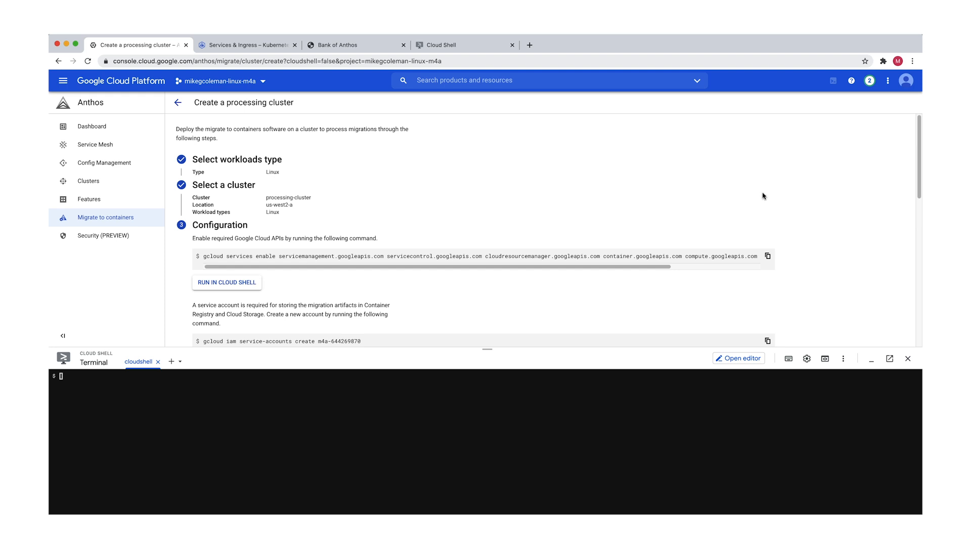
# - Run the services enable, service-accounts create and storage-admin IAM binding commands in Cloud Shell
pyautogui.click(766, 256)
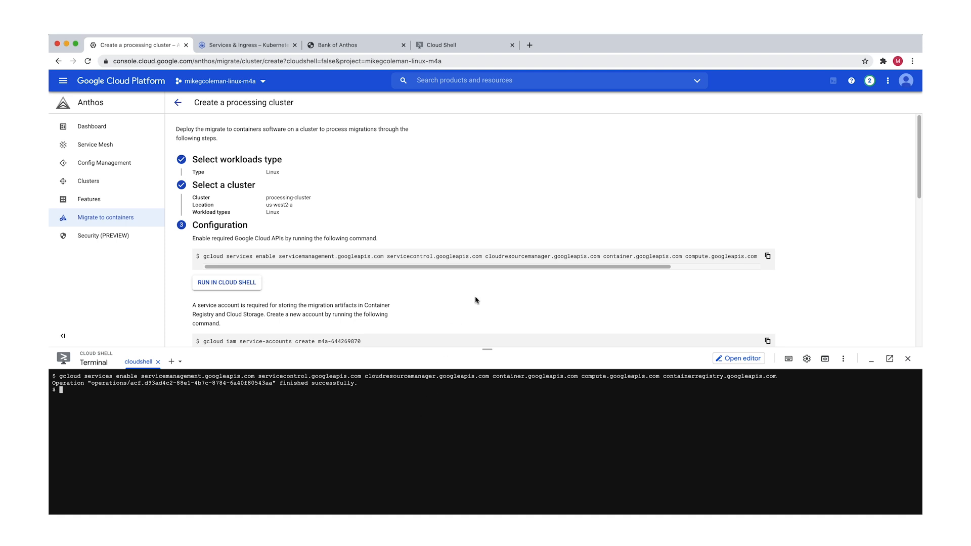
pyautogui.scroll(-3)
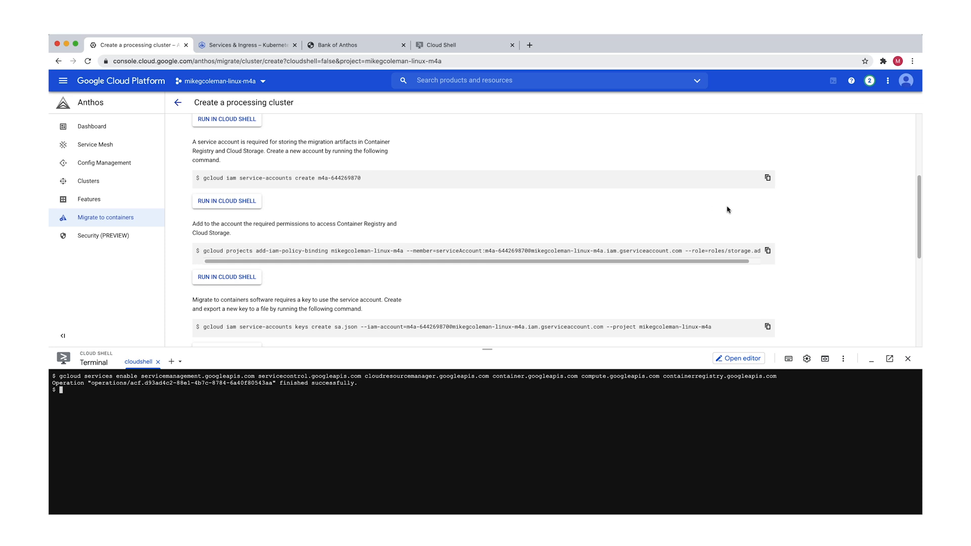
pyautogui.click(766, 178)
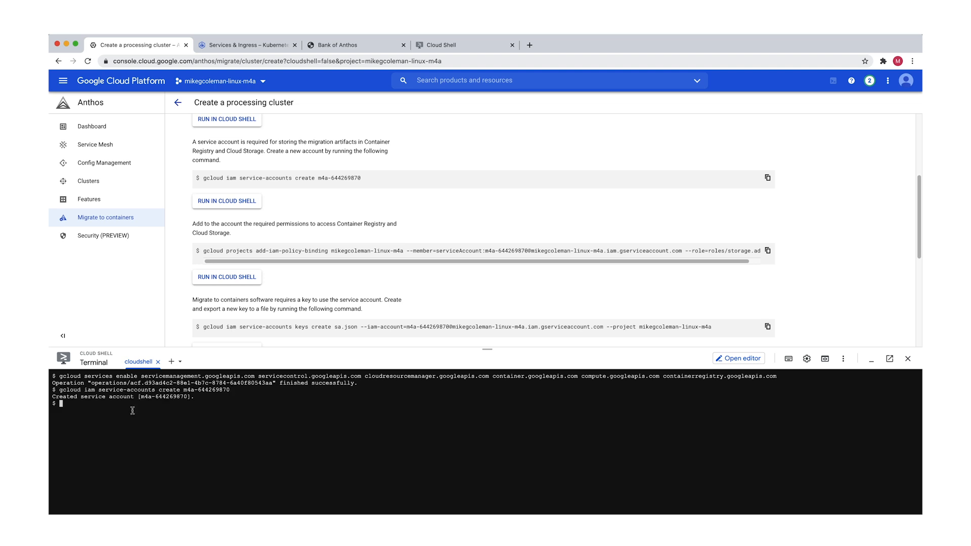
pyautogui.moveTo(473, 279)
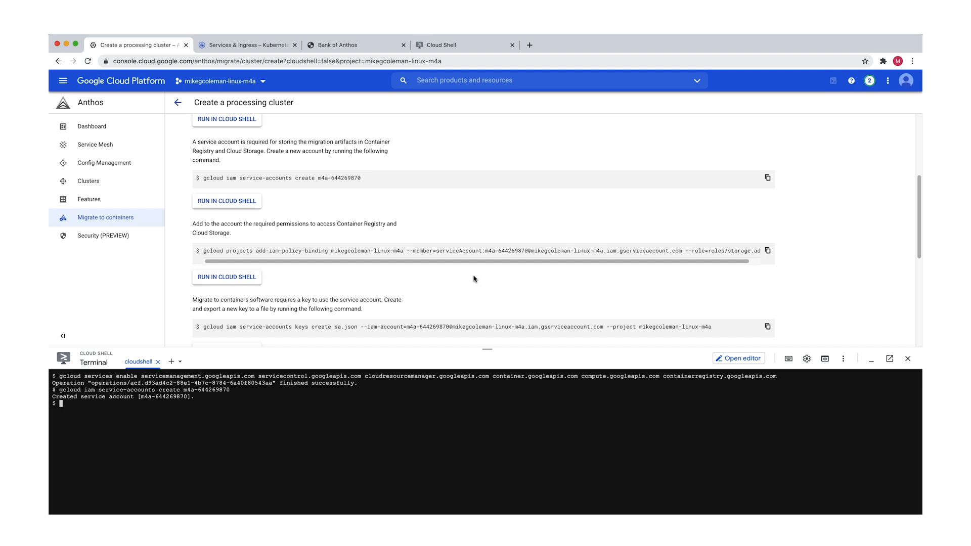
pyautogui.moveTo(767, 251)
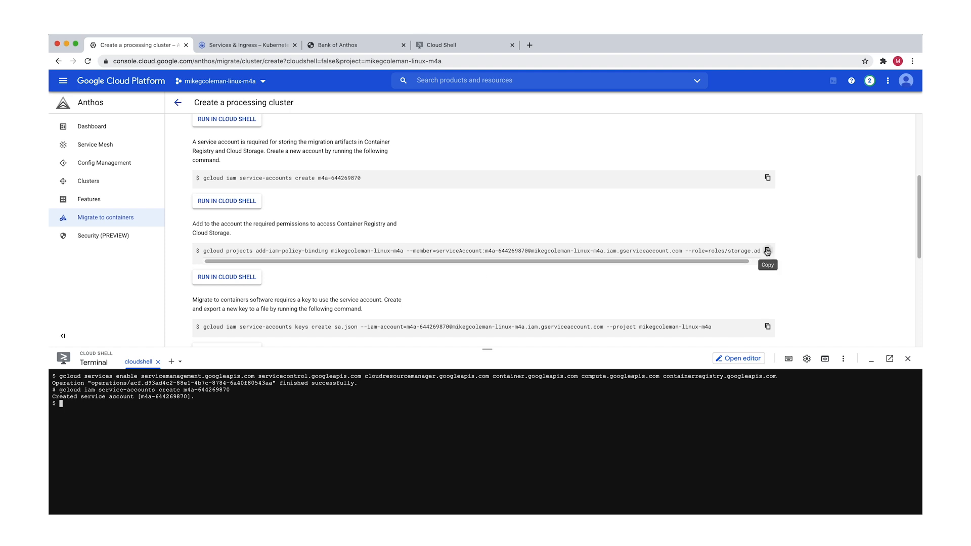
pyautogui.click(766, 251)
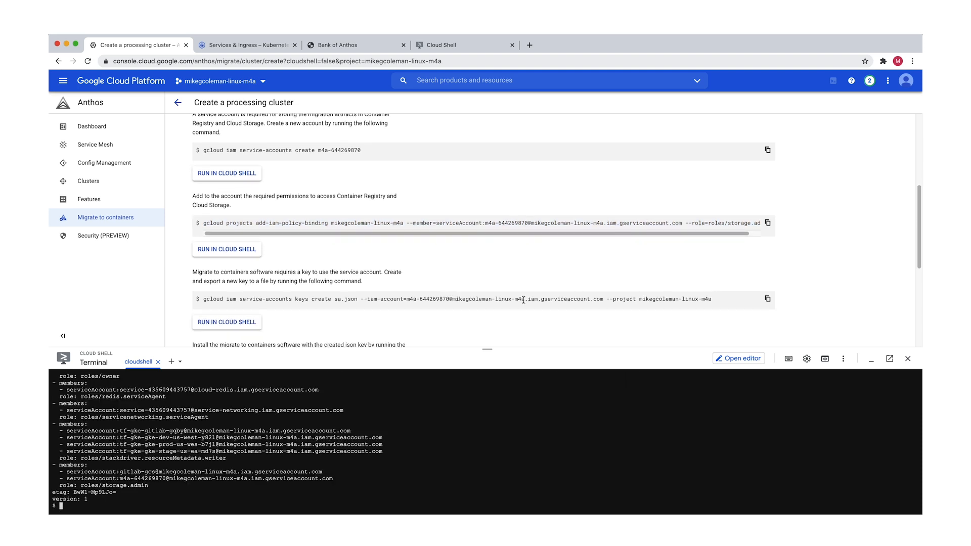
pyautogui.click(767, 299)
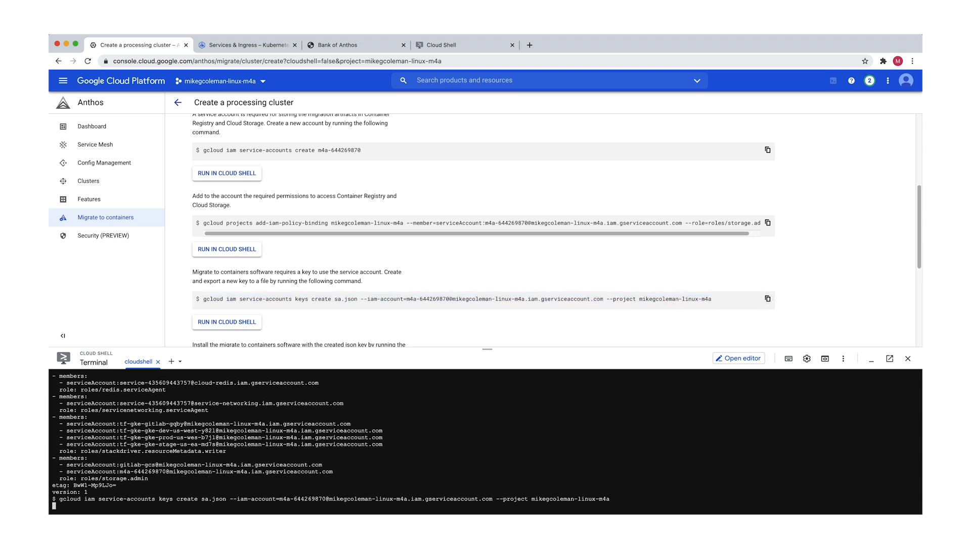
# - Run the keys create command to generate the service account key
pyautogui.press('Enter')
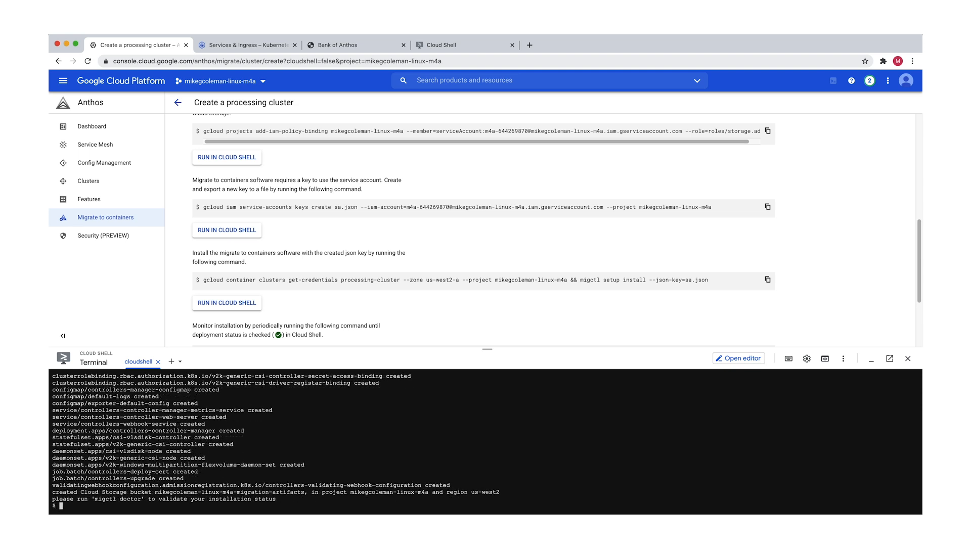
# - Run migctl doctor to check the Migrate to containers installation status
pyautogui.write('migctl')
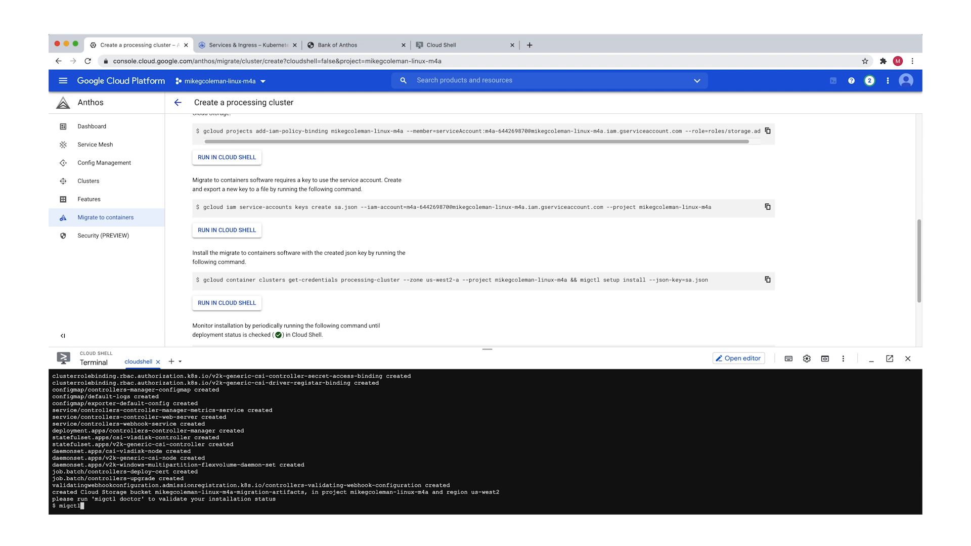
pyautogui.write('doctor')
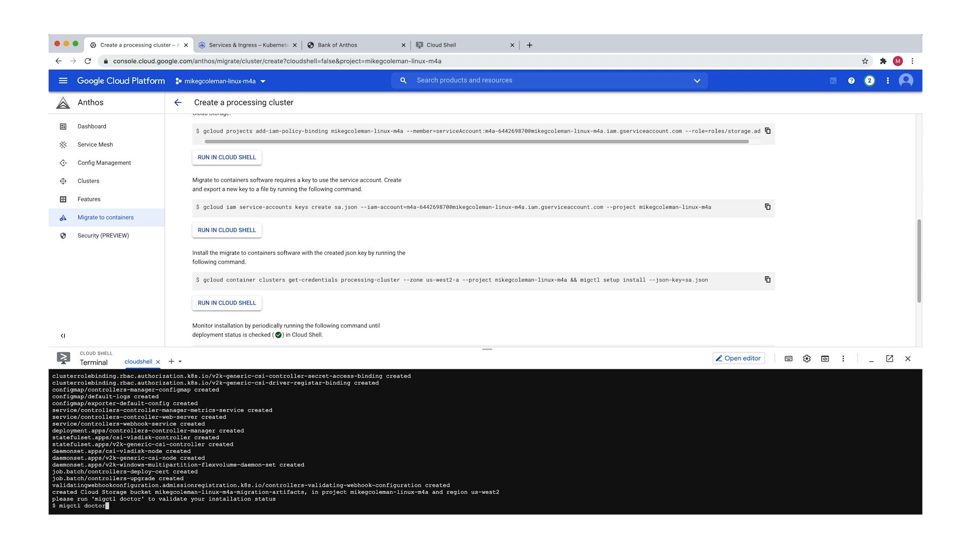
pyautogui.press('Enter')
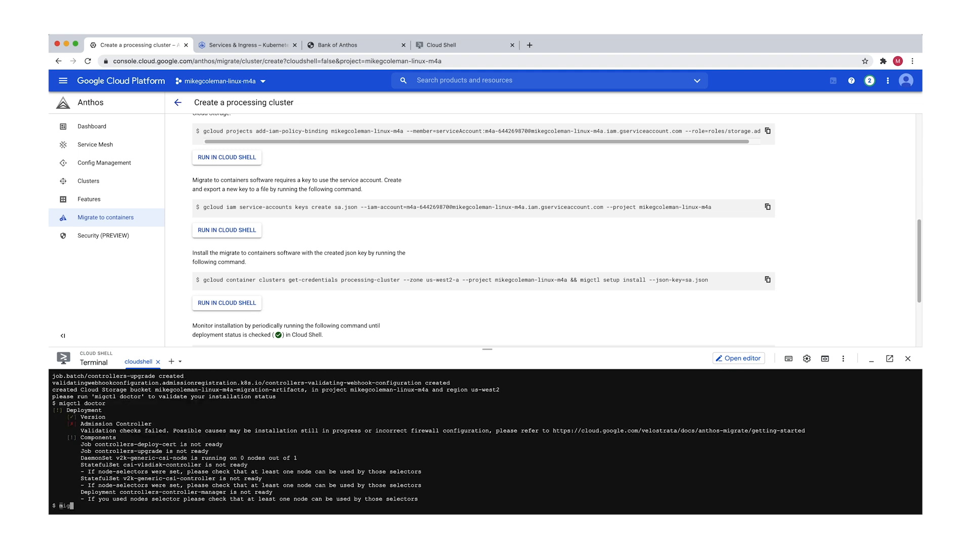